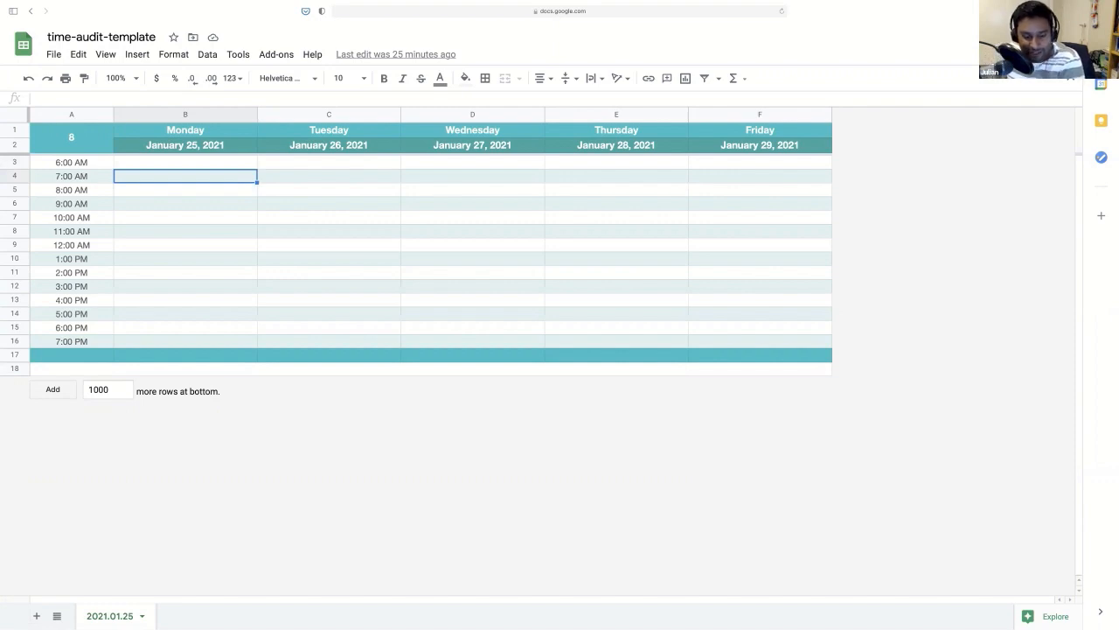
Log python talk at 7 AM, gym at 8 AM, and kids and code reviewing clients at 9 AM
click(186, 217)
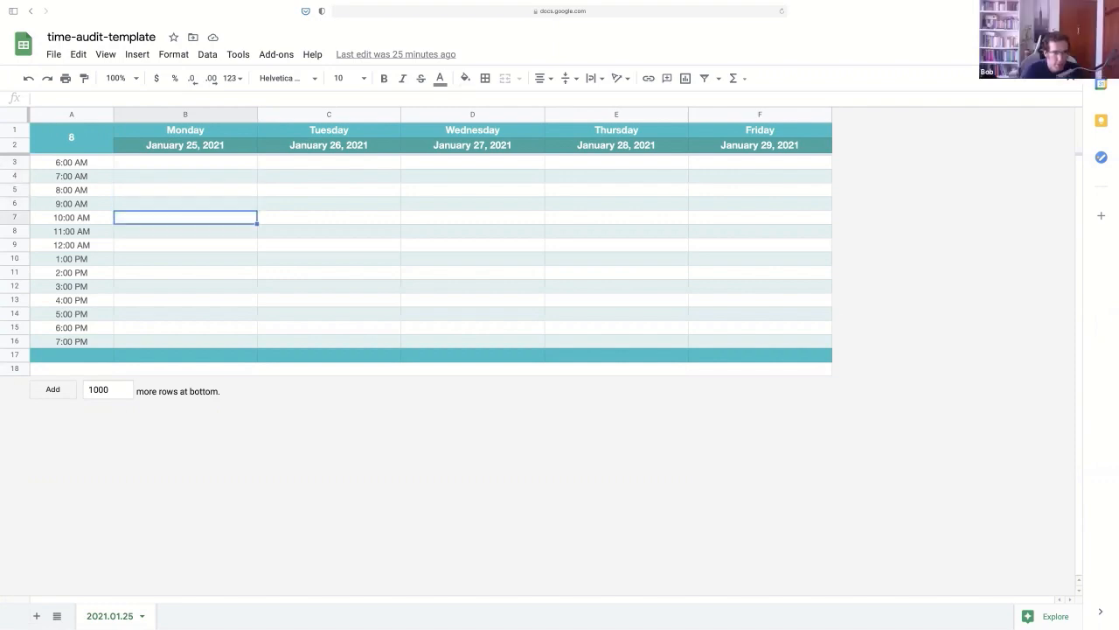
click(186, 175)
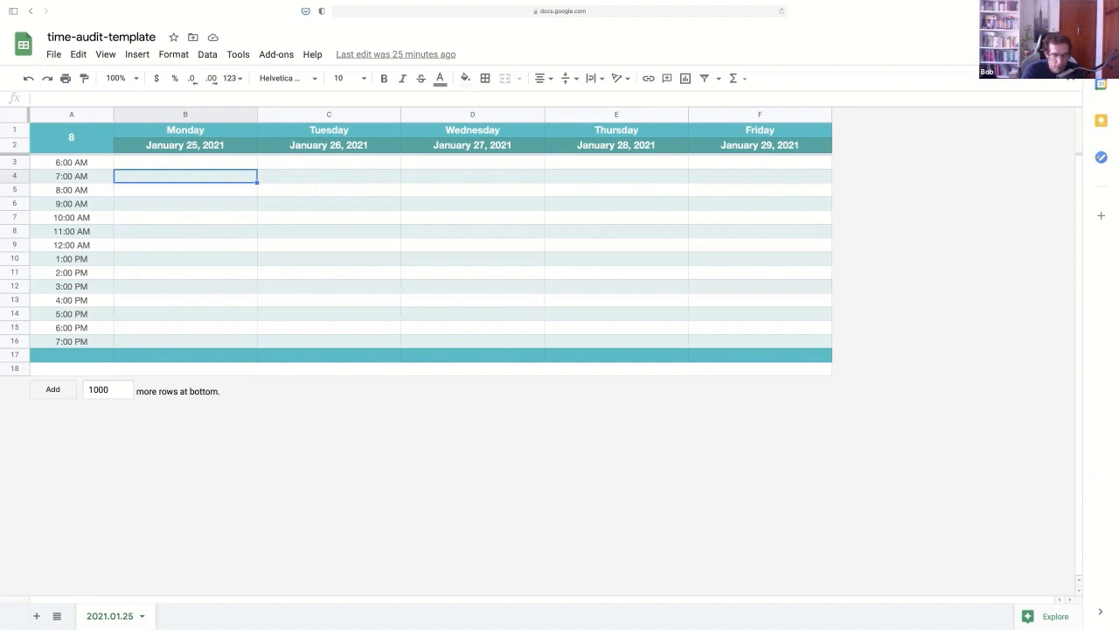
text(python talk)
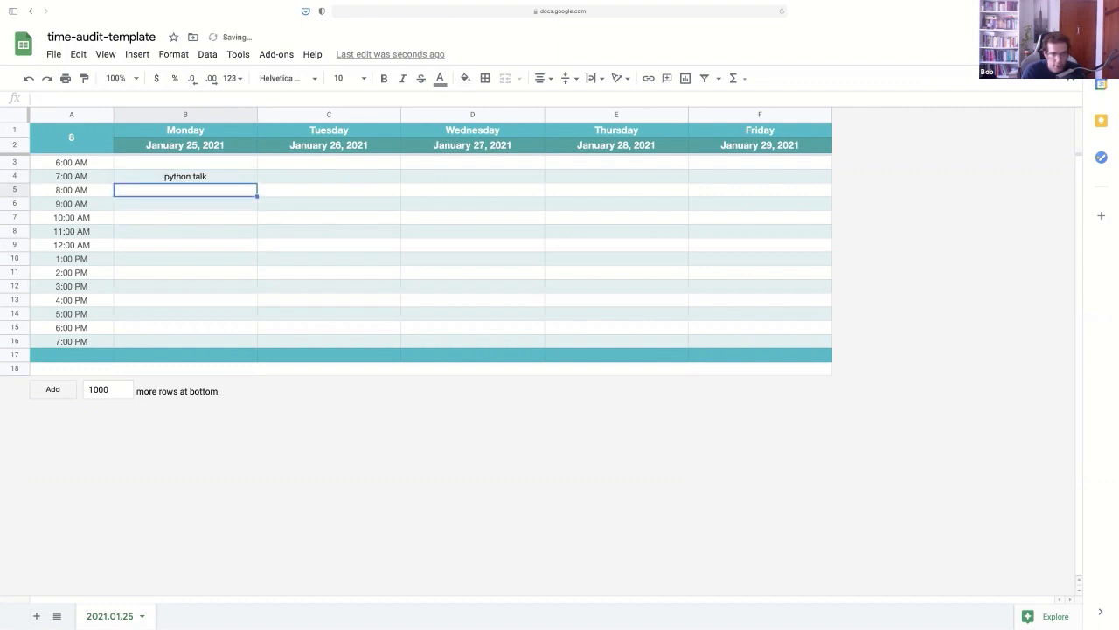
text(gym)
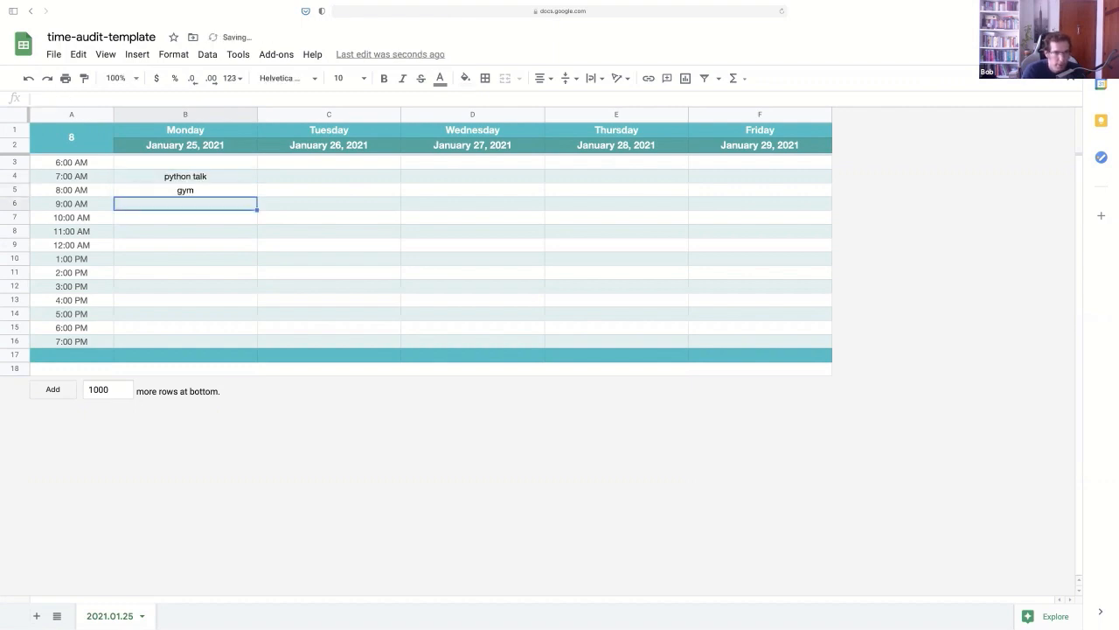
text(kids,)
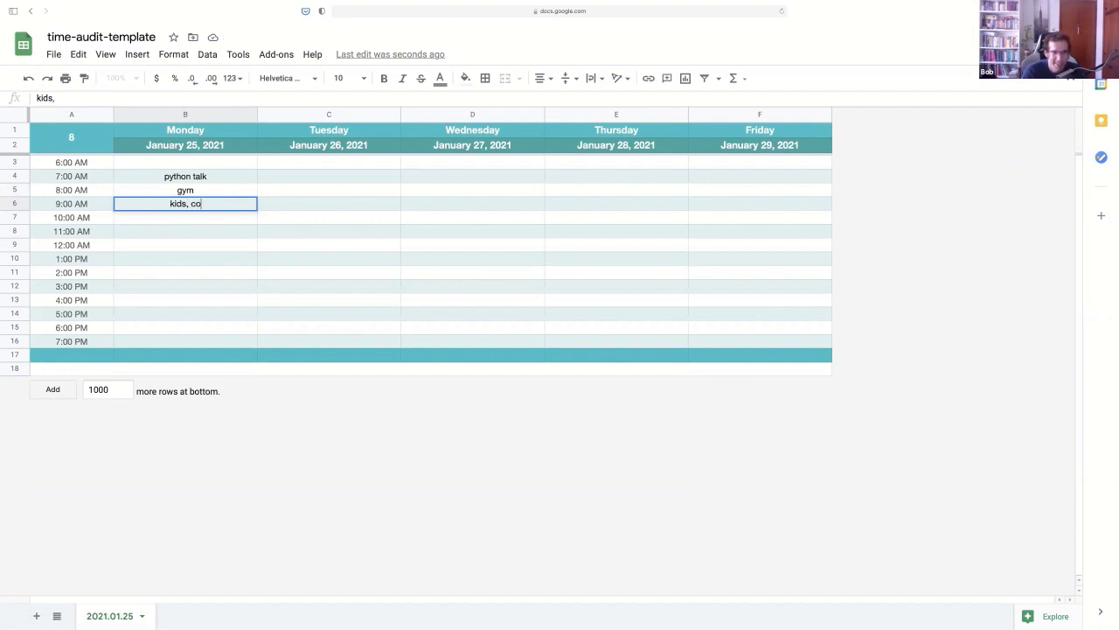
text(code reviewing c)
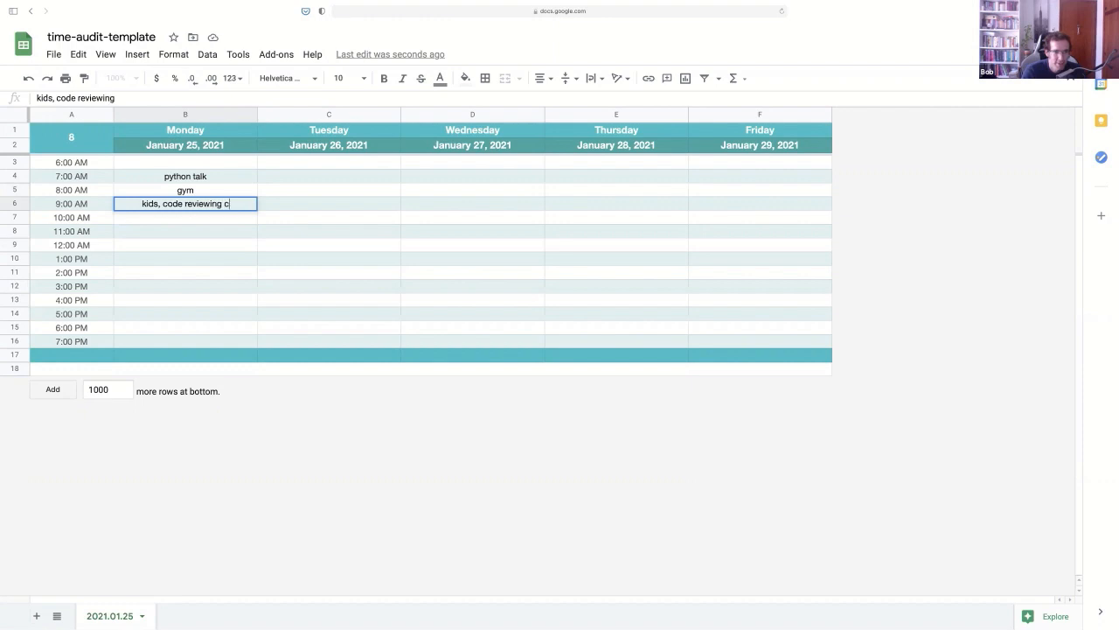
key(Enter)
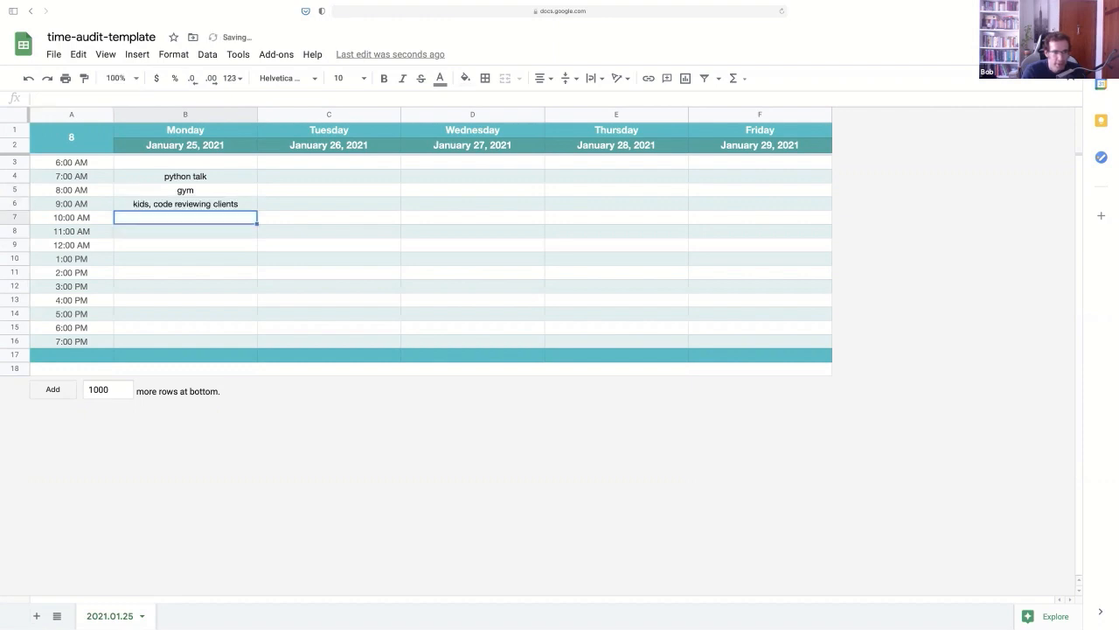
Log podcast at 11 AM and prod training at 12 PM
text(po)
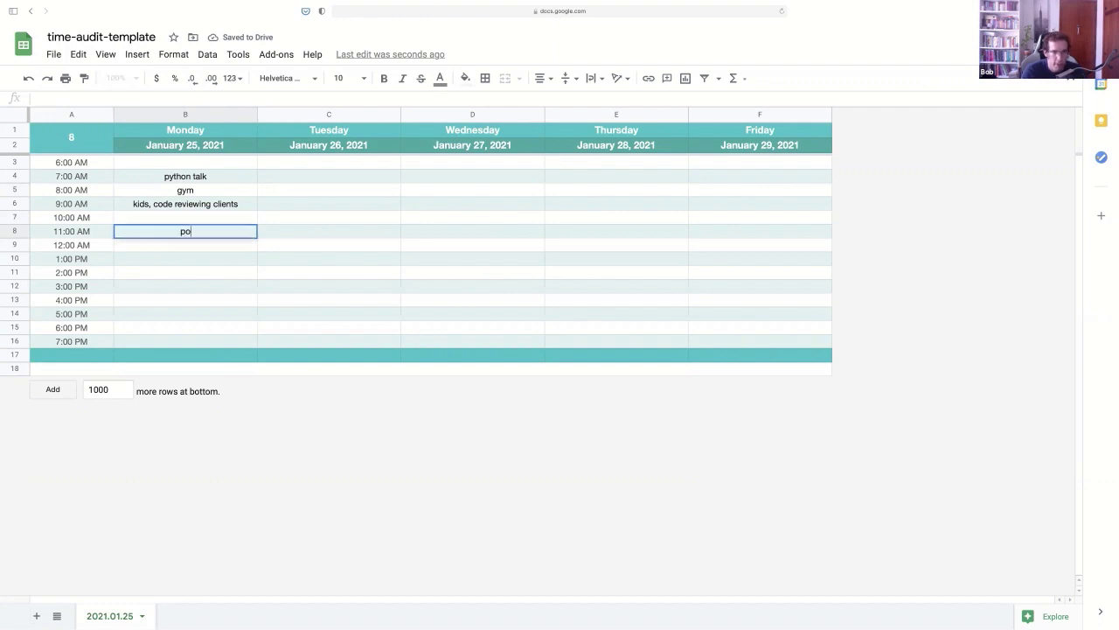
key(Enter)
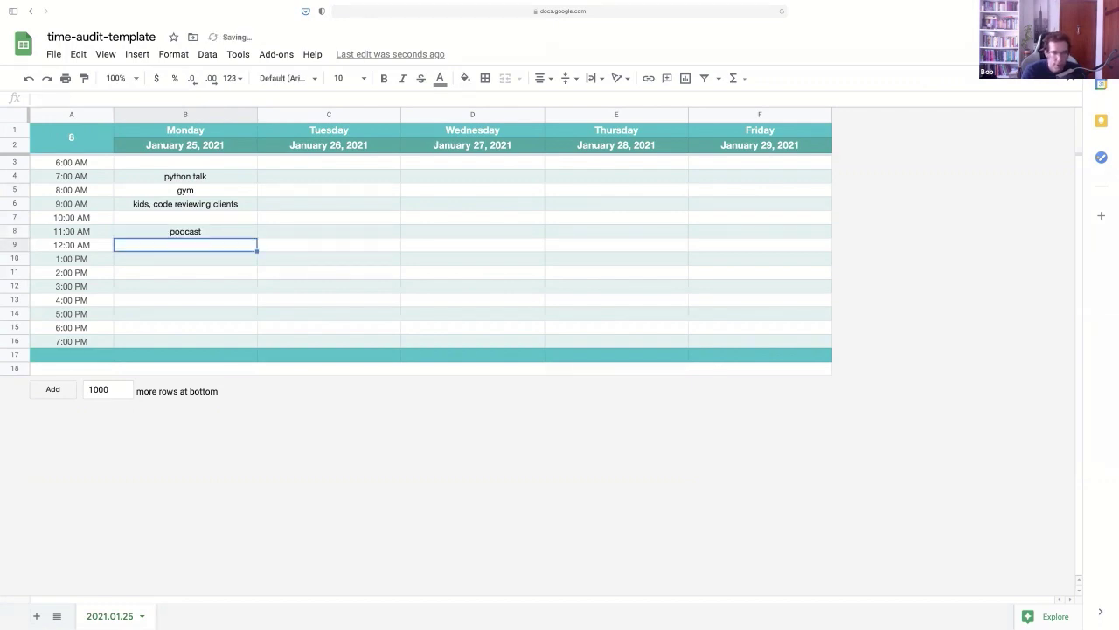
text(prod p)
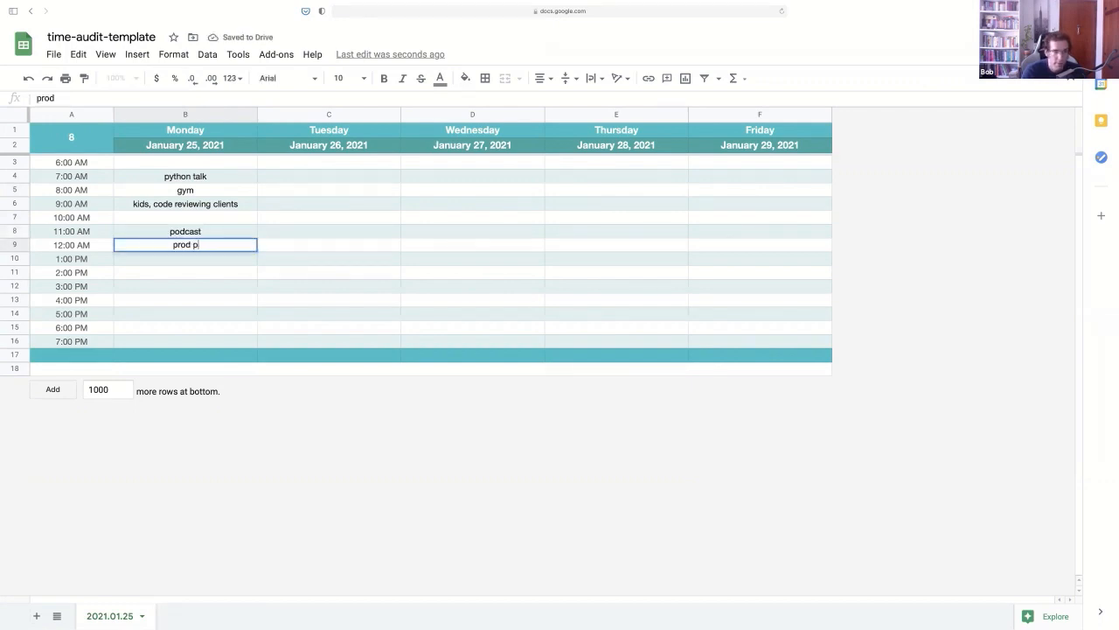
text(training)
key(Enter)
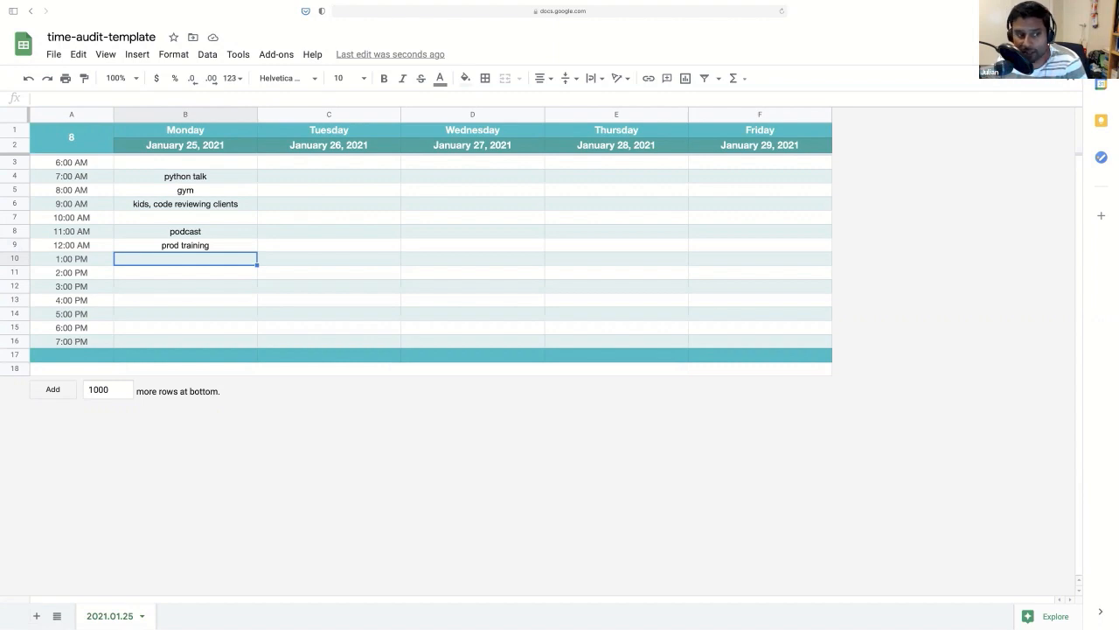
Enter 'email / slack' in Monday's 10 AM slot
text(email / slack)
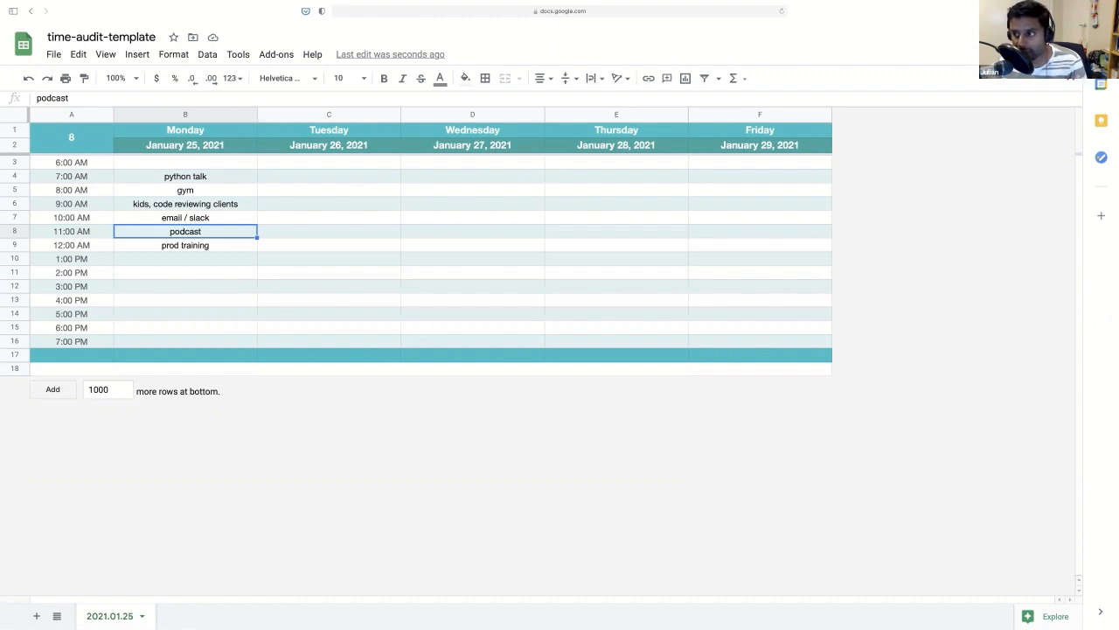
Enter '(julian) driving' in Monday's 1 PM slot
click(185, 273)
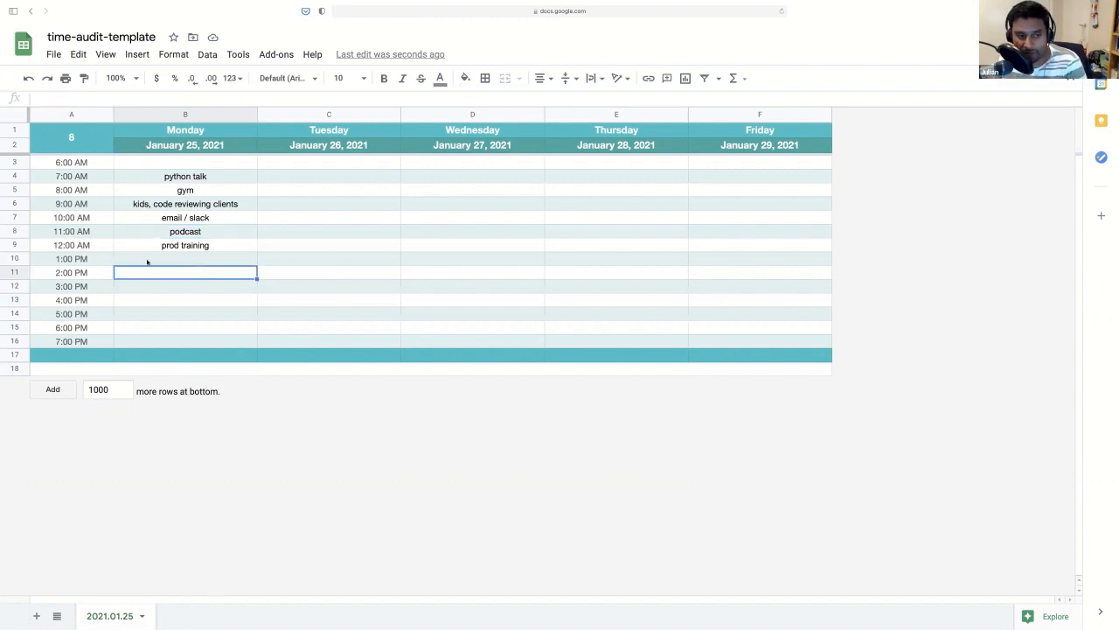
click(185, 259)
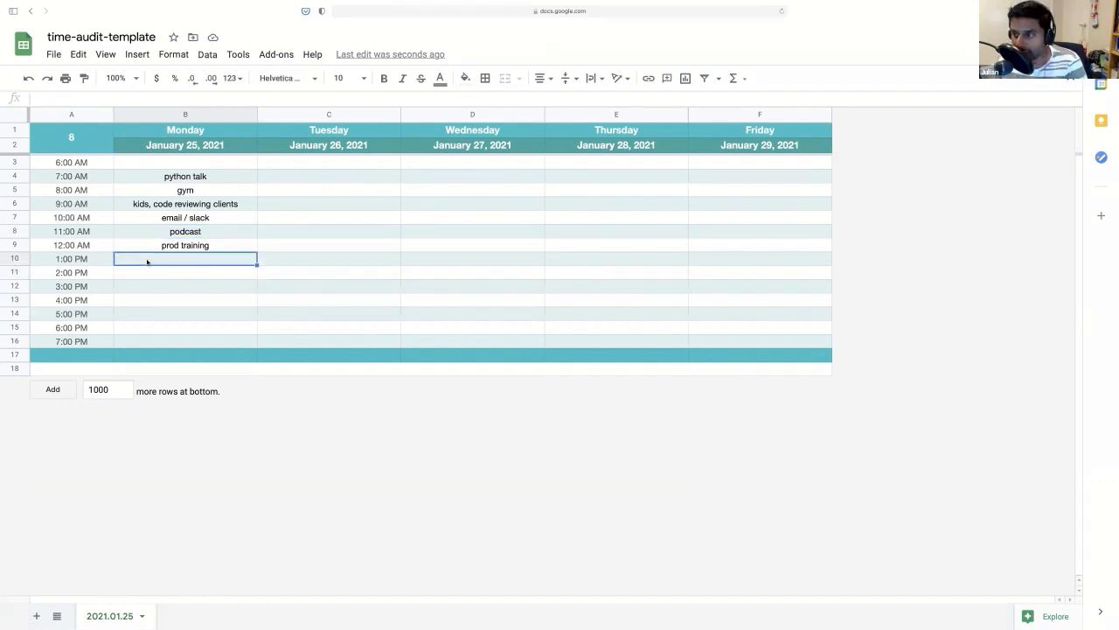
text((julia)
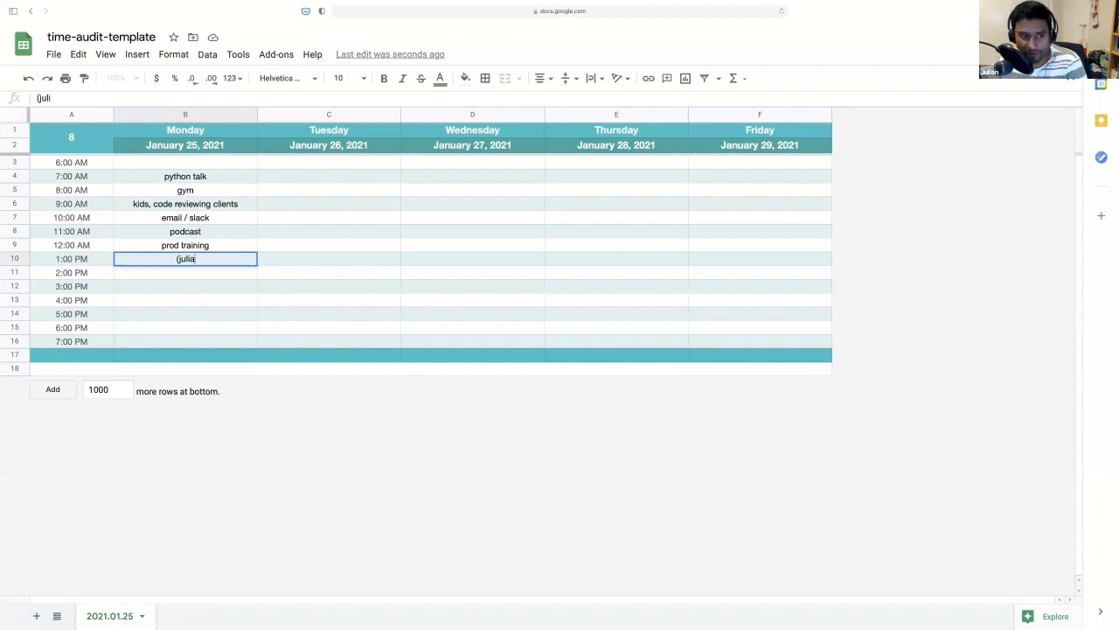
key(Enter)
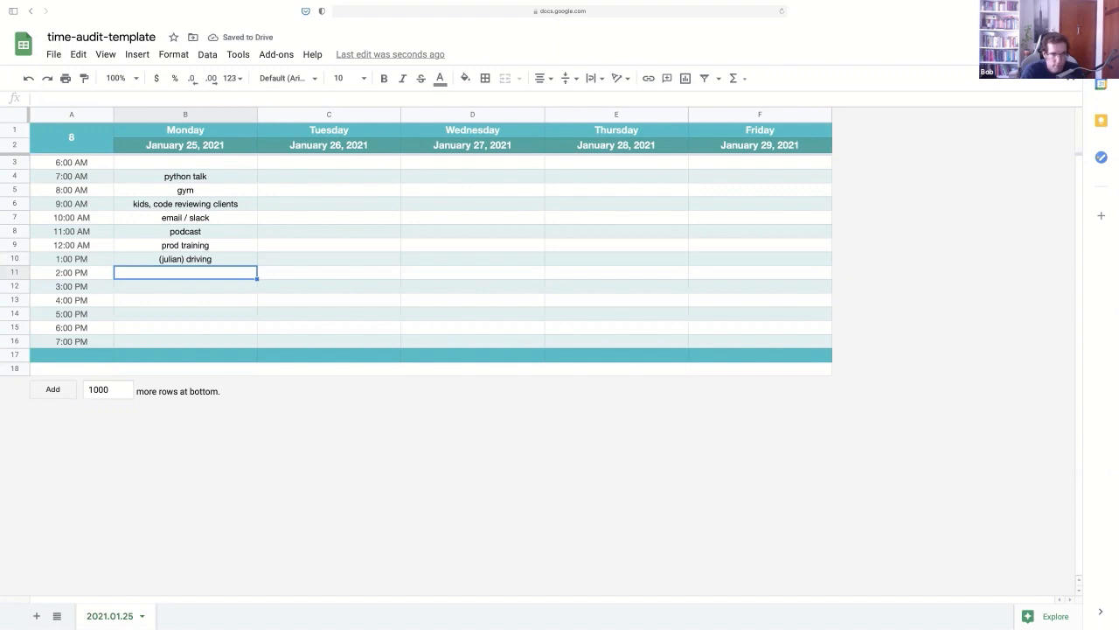
Log feeding baby / kids movie time at 2 PM, movie part II at 3 PM, and bath time at 4 PM
text(feed)
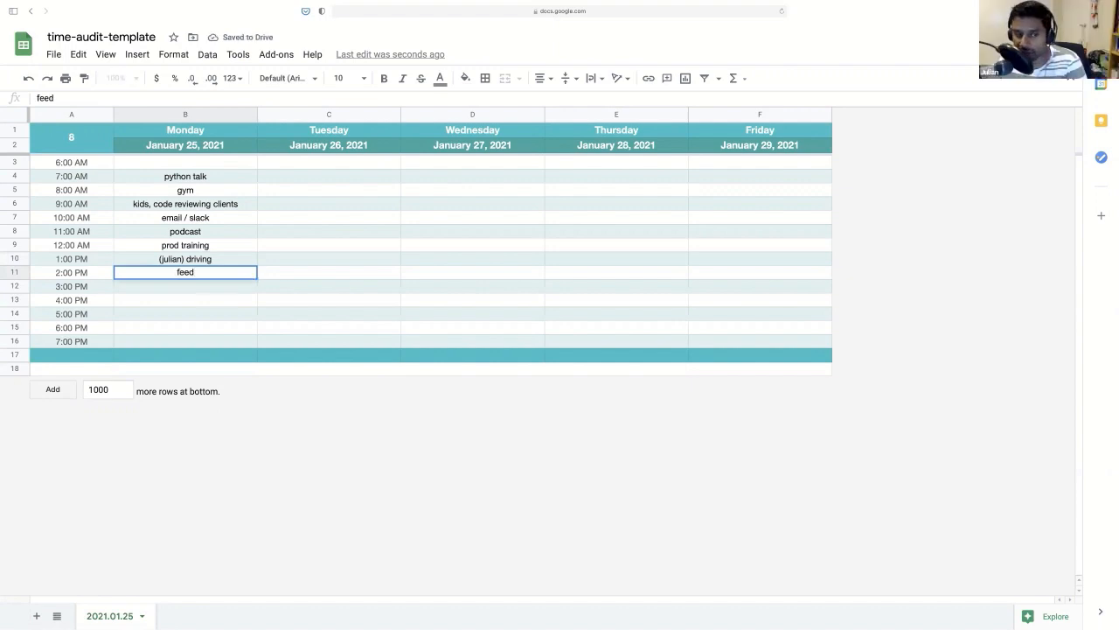
text(eeding baby / kids movie time)
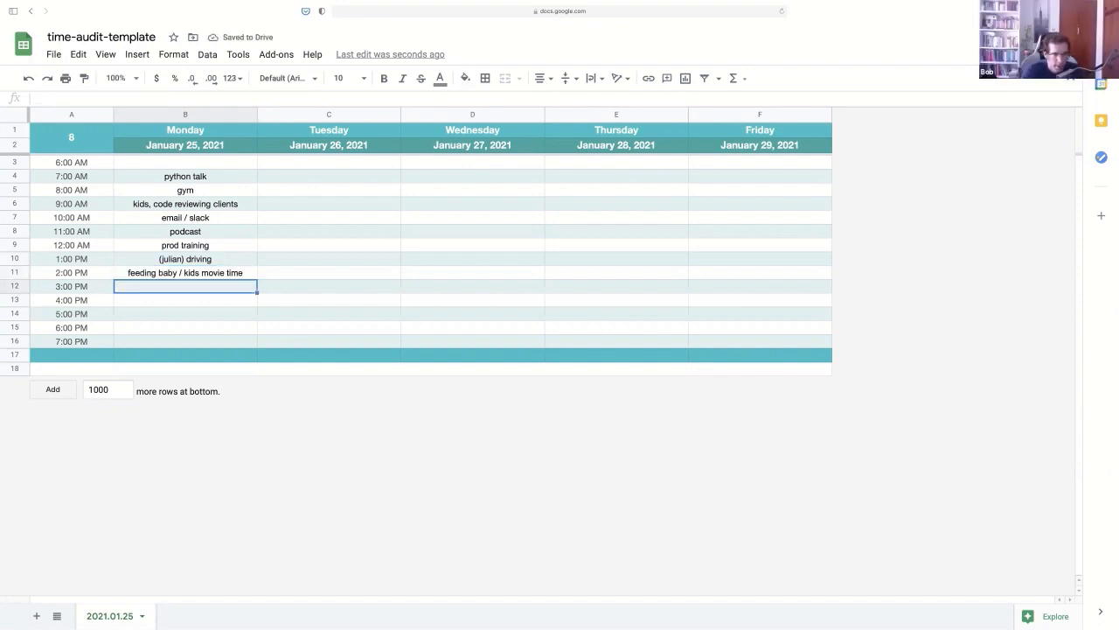
text(movie part II)
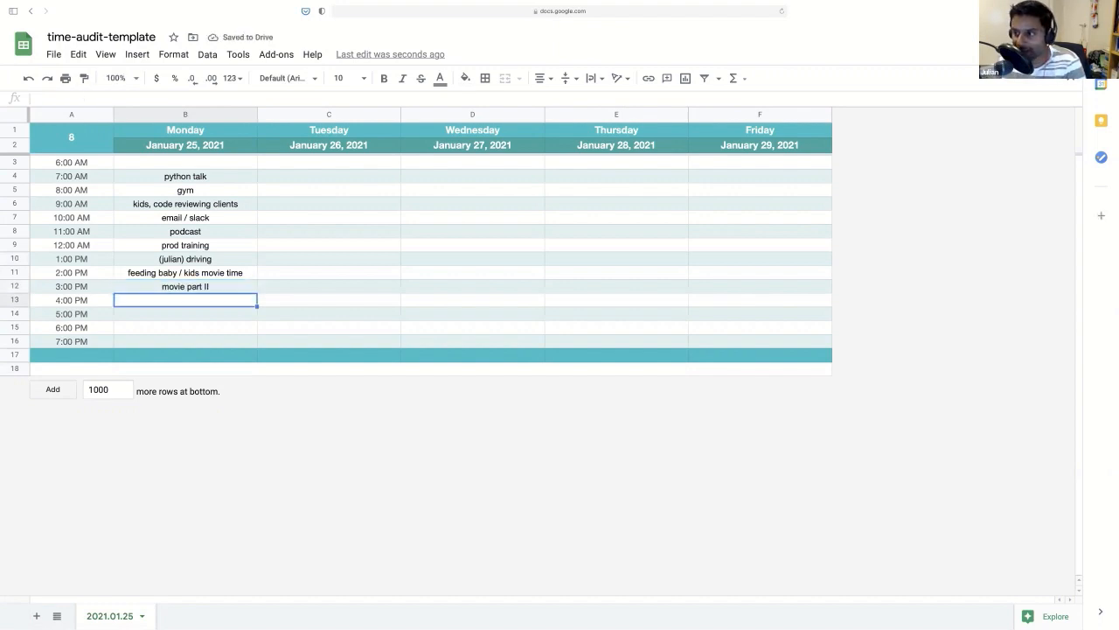
text(bath time)
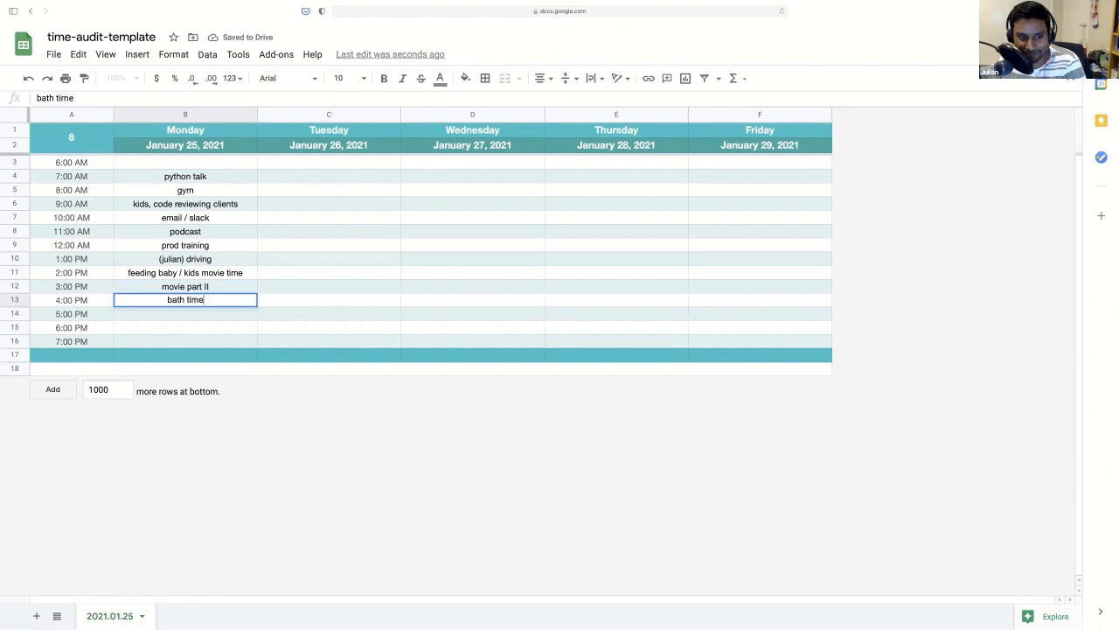
key(Enter)
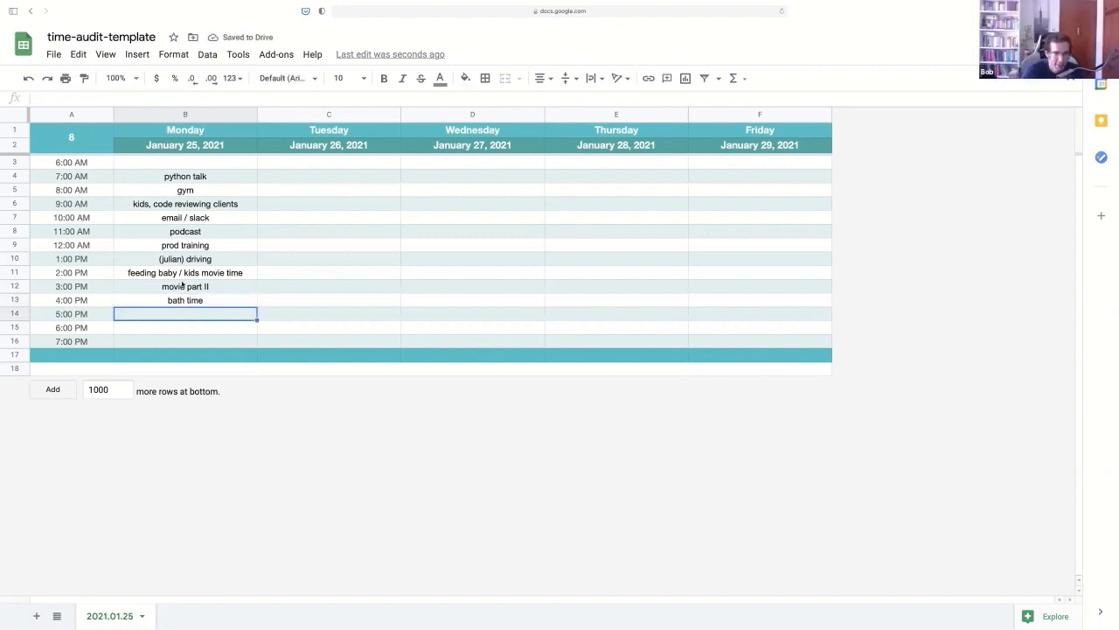
Change 4 PM to 'kids bath time', add dinner at 5 PM, bed time routine at 6 PM, and start pybites
click(185, 299)
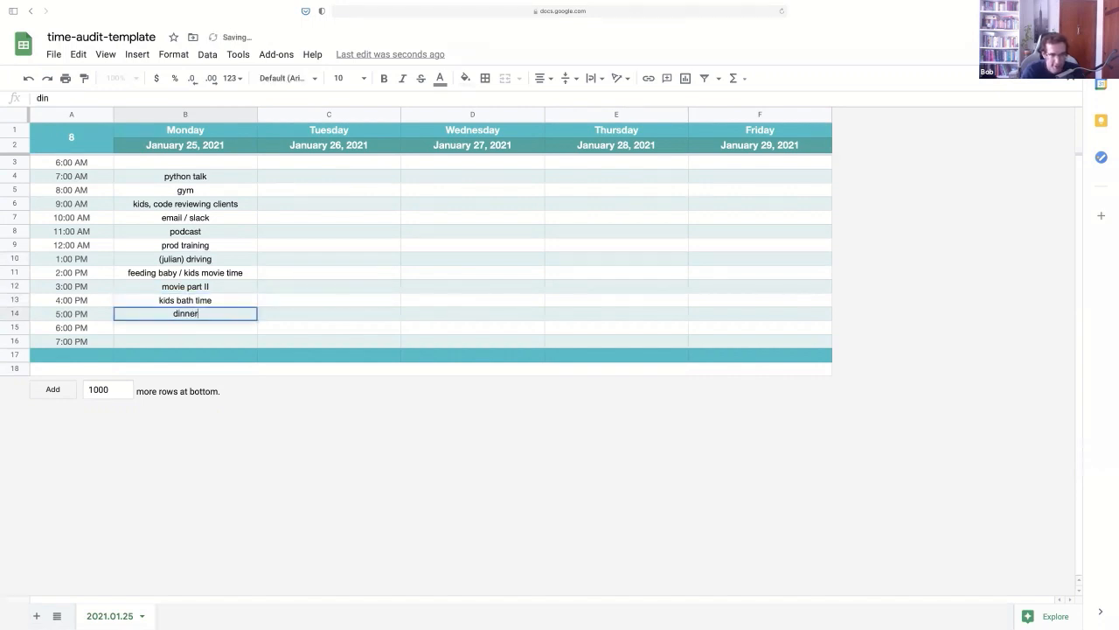
key(Enter)
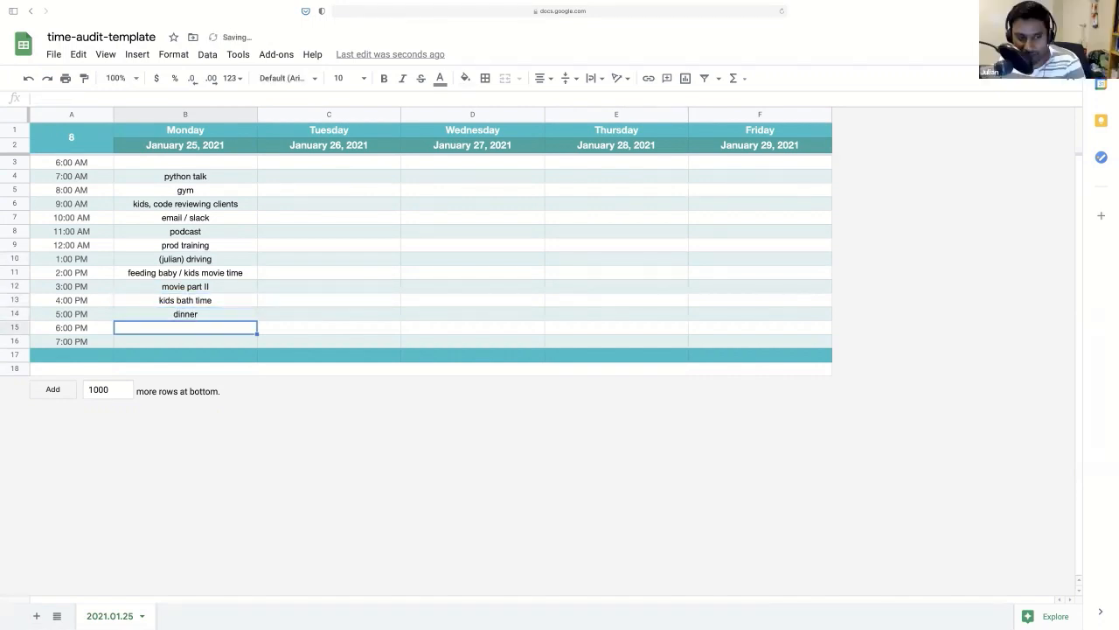
text(b)
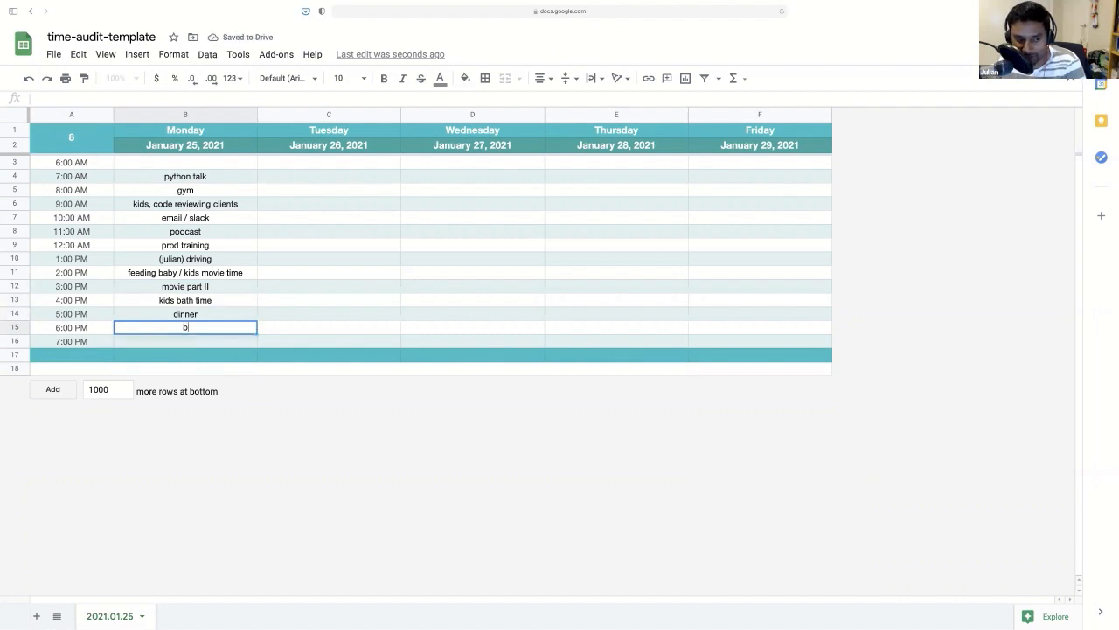
text(bed time routine)
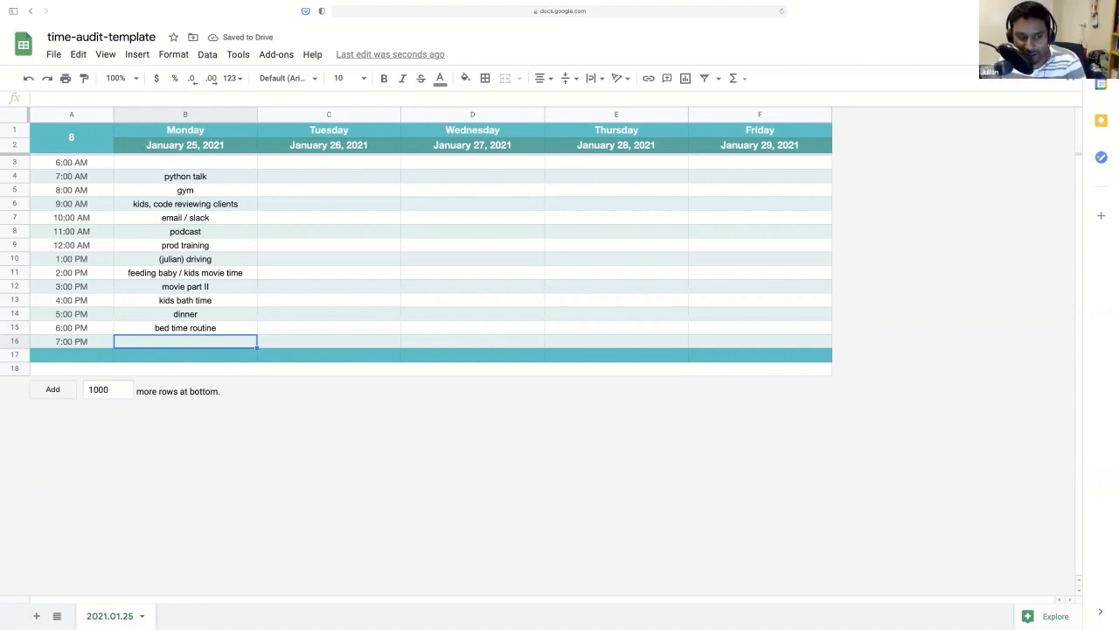
text(pybites email)
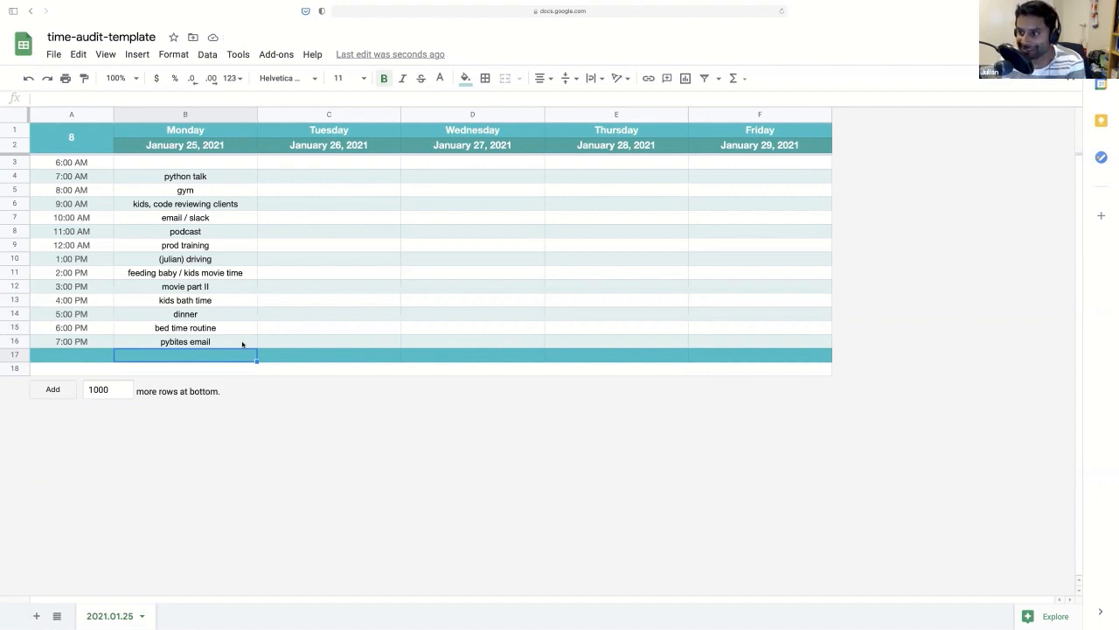
mouse_move(256, 329)
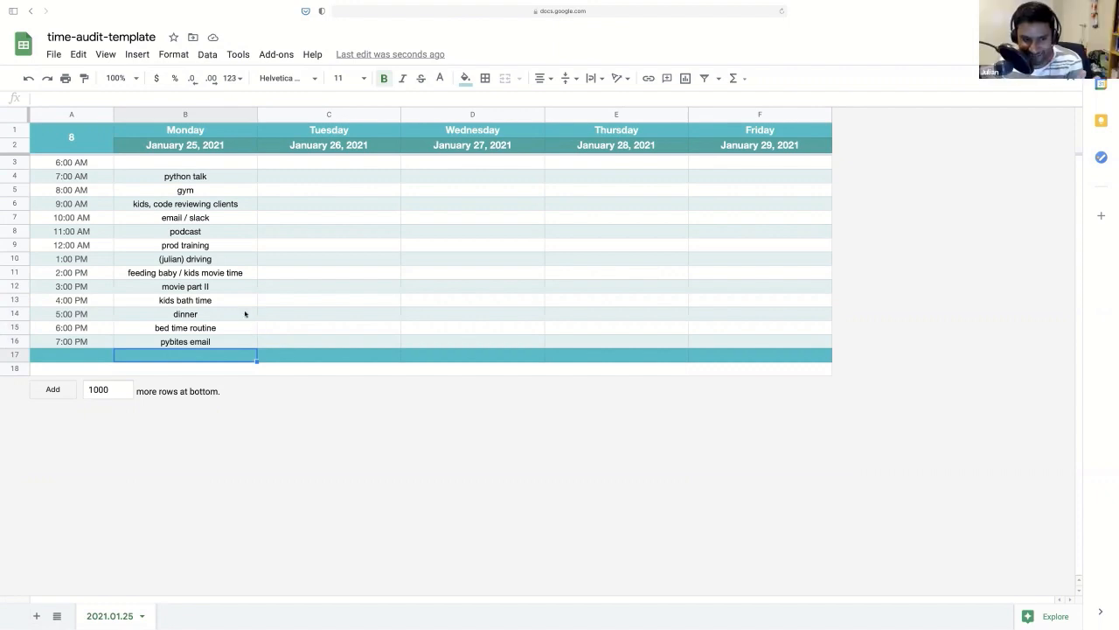
mouse_move(243, 302)
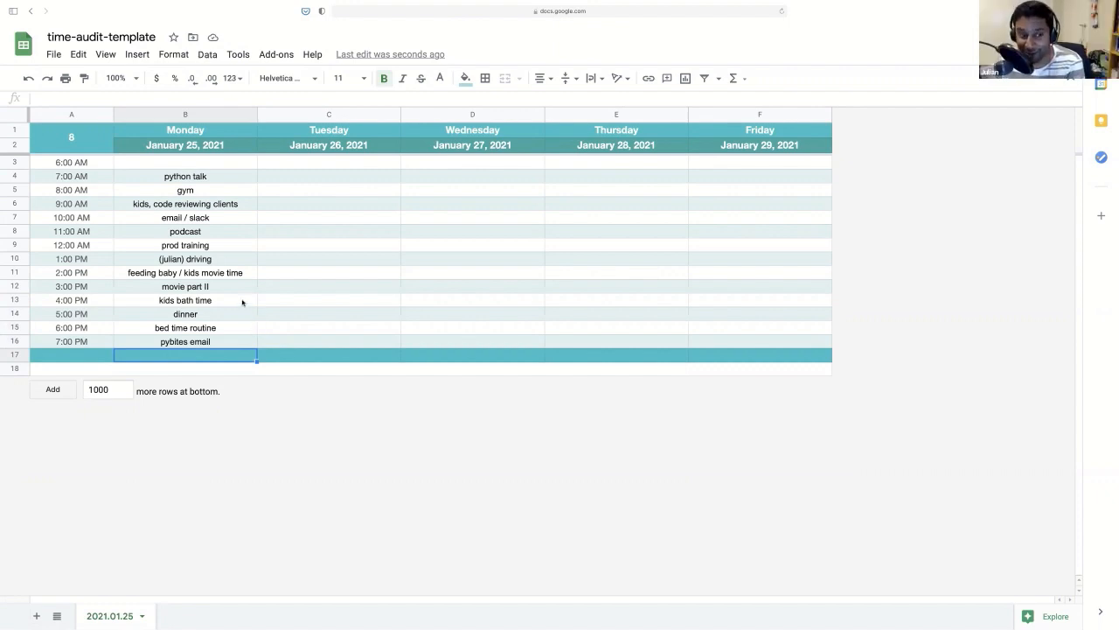
Review Monday's completed schedule by selecting the header and the dinner cell
click(185, 129)
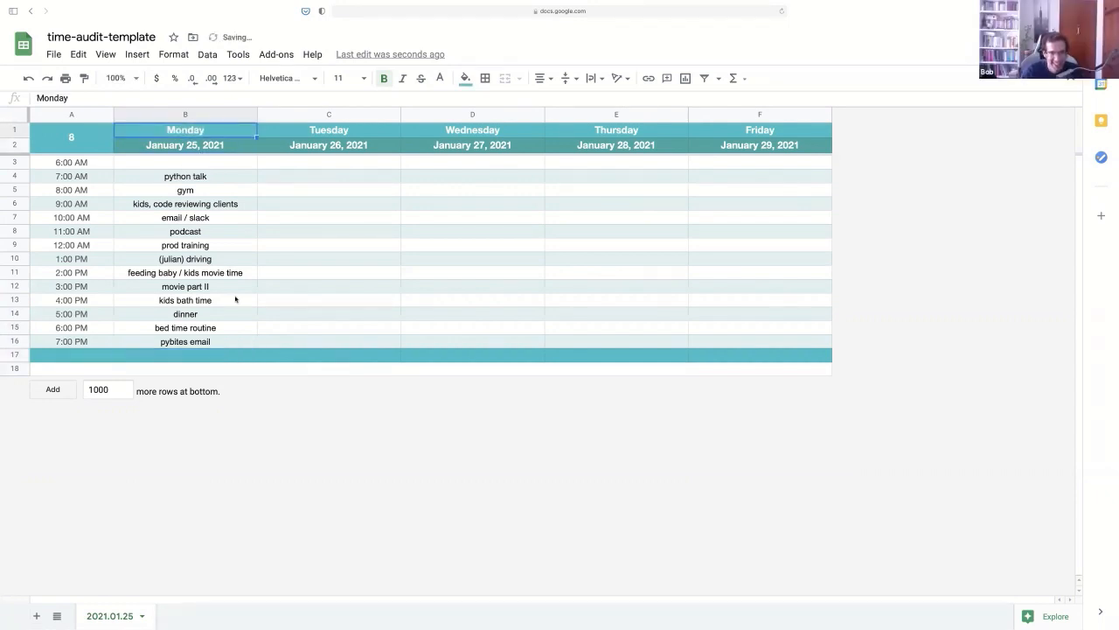
click(185, 313)
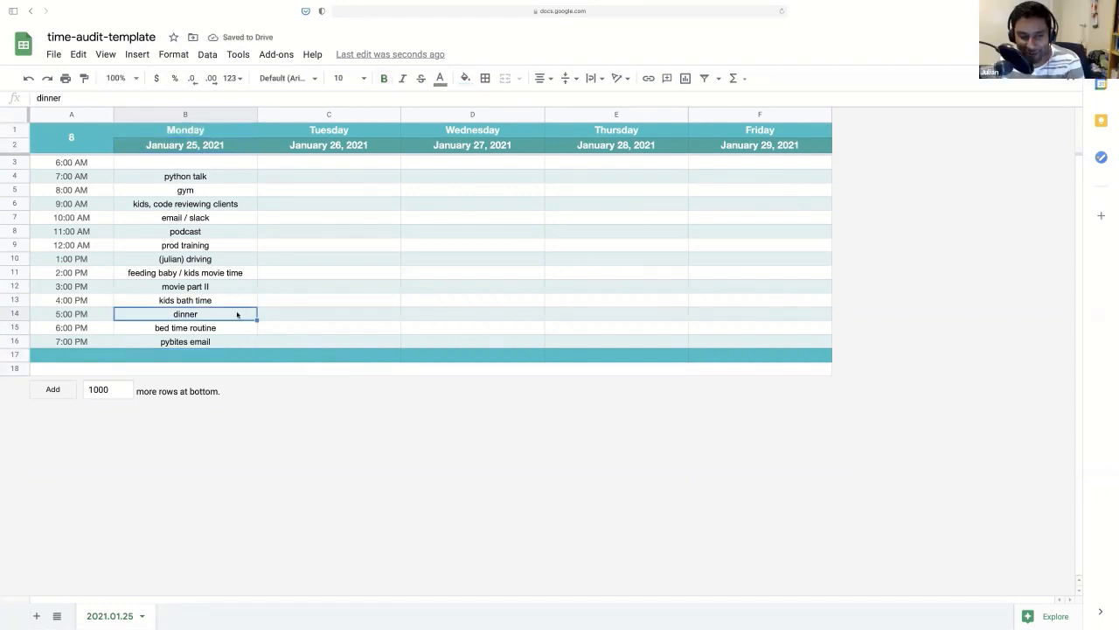